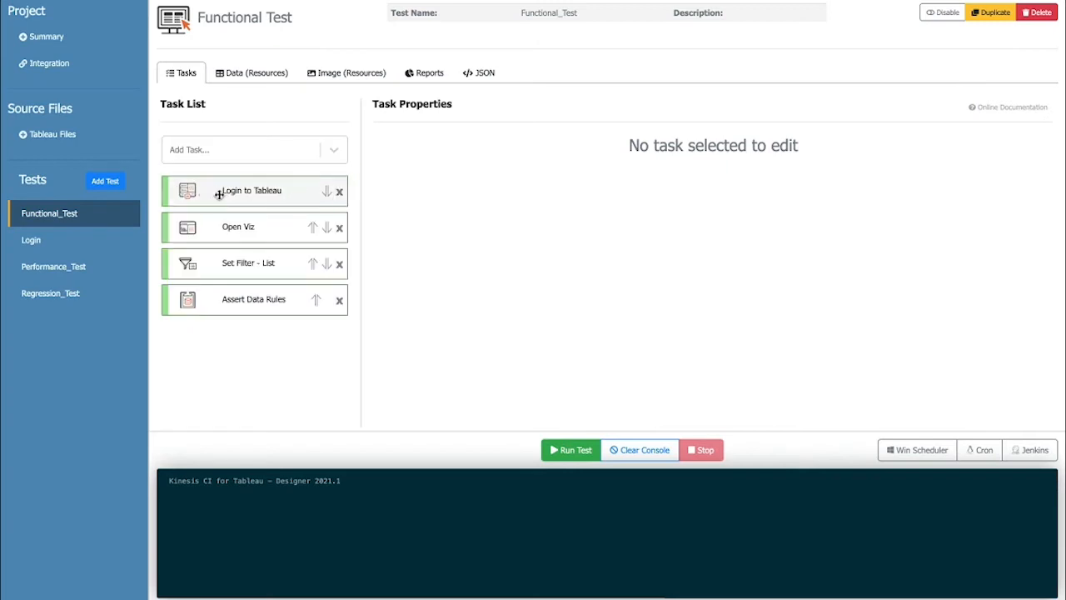
# - Point the Open Viz task at Superstore's 'Sales in the South' view from the server browser
pyautogui.click(250, 191)
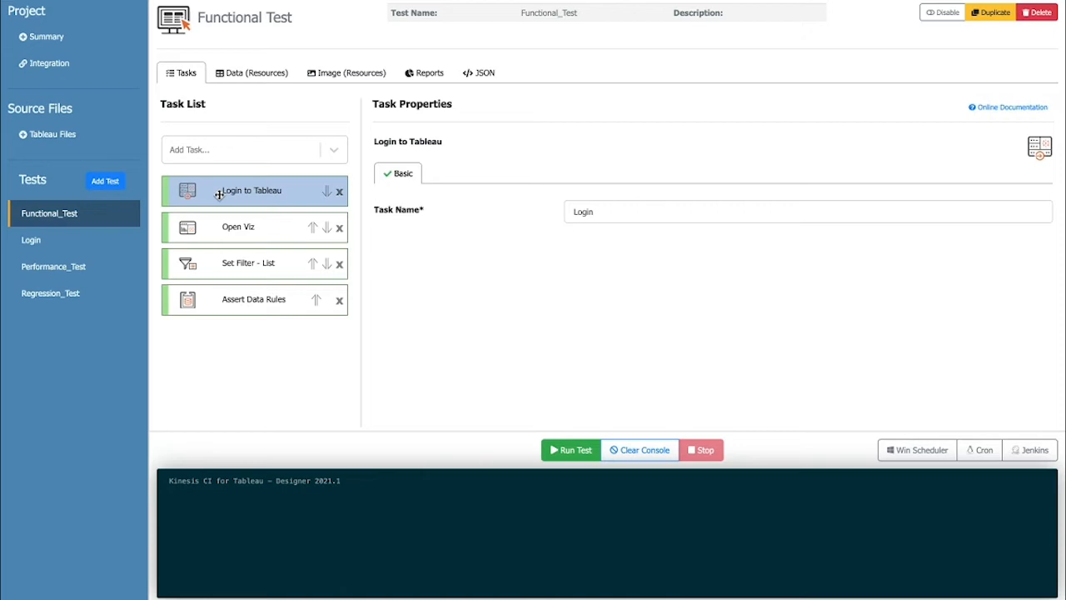
pyautogui.click(238, 227)
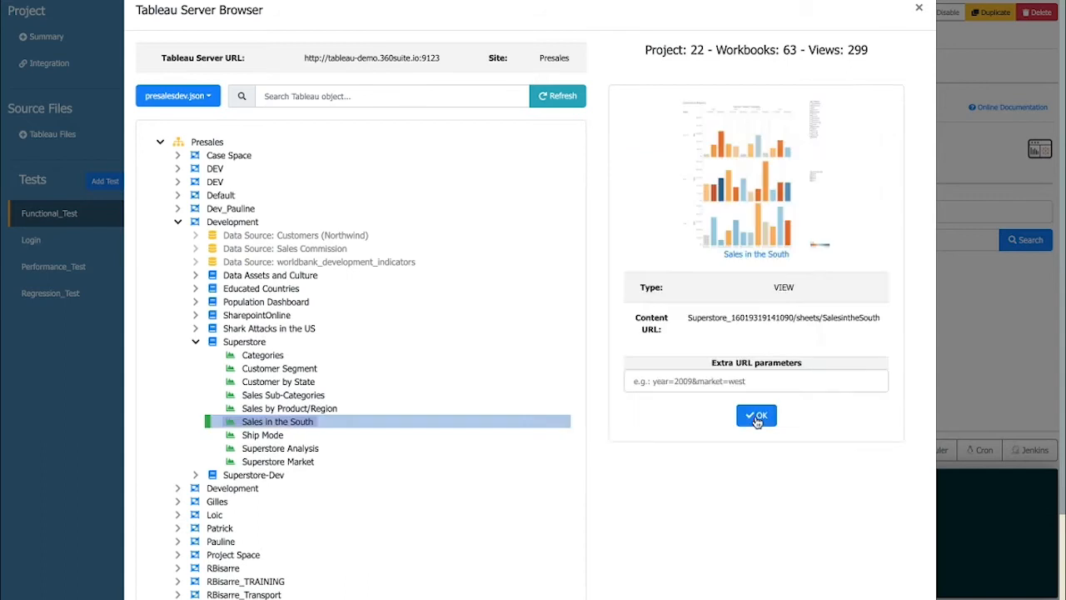
pyautogui.click(756, 414)
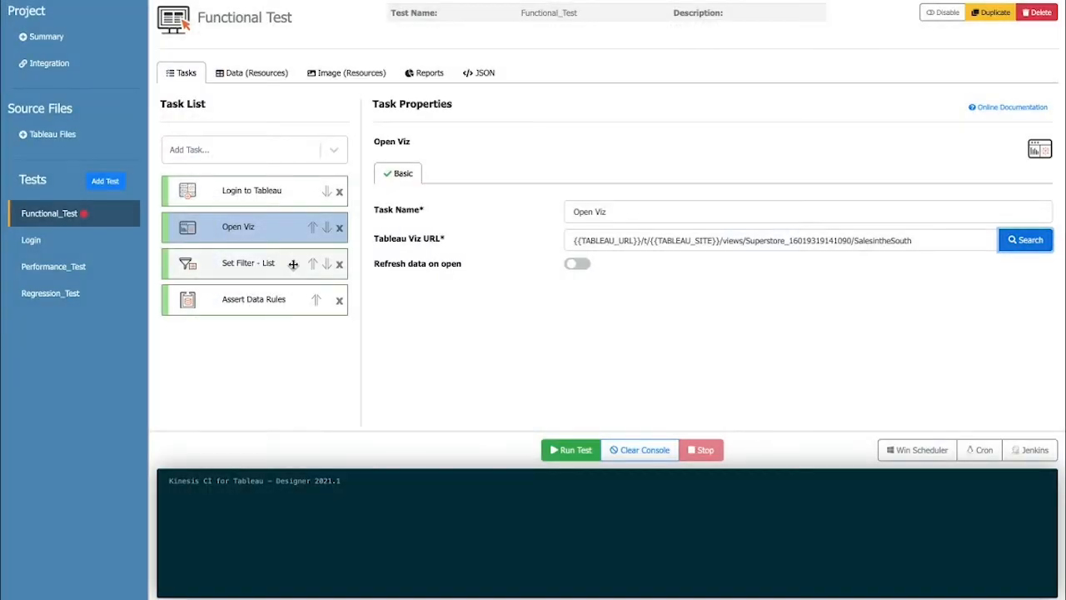
# - Inspect the Sub-Category filter (Bookcases, Machines), then select the Assert Data Rules task
pyautogui.click(248, 263)
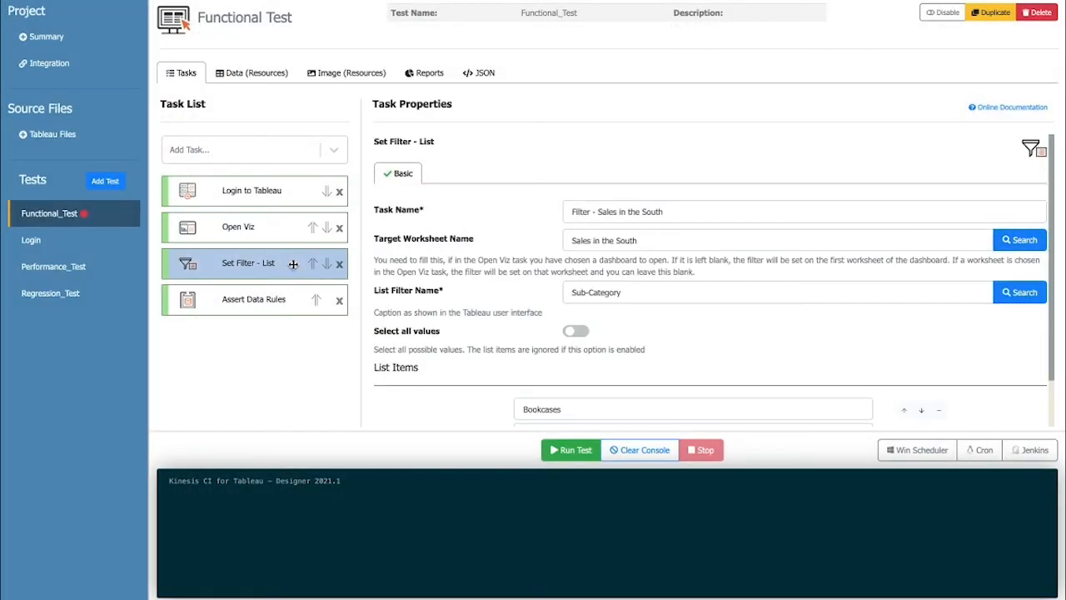
pyautogui.moveTo(721, 325)
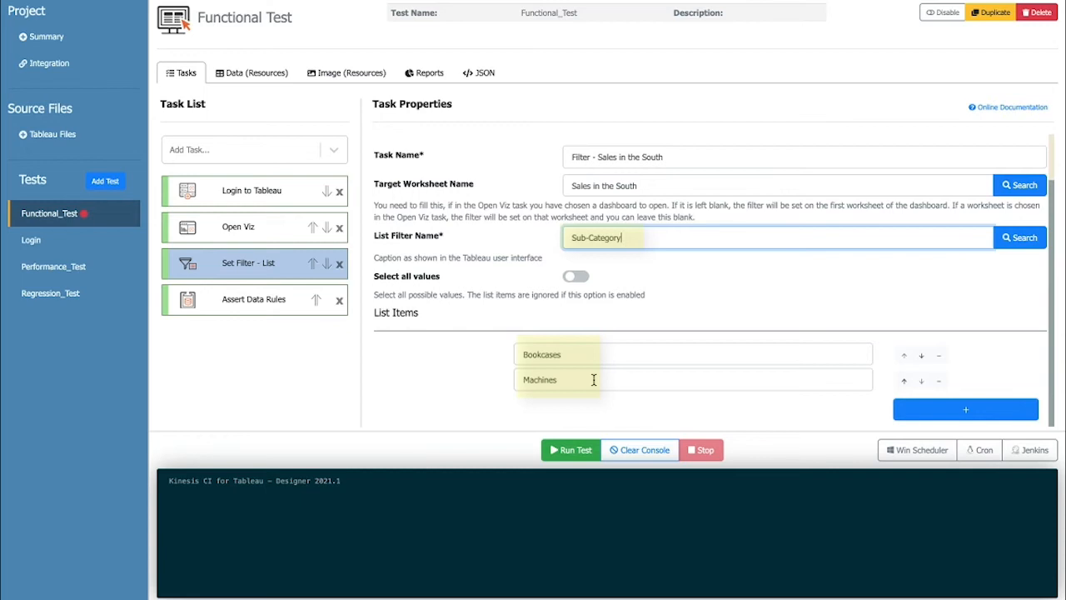
pyautogui.click(254, 299)
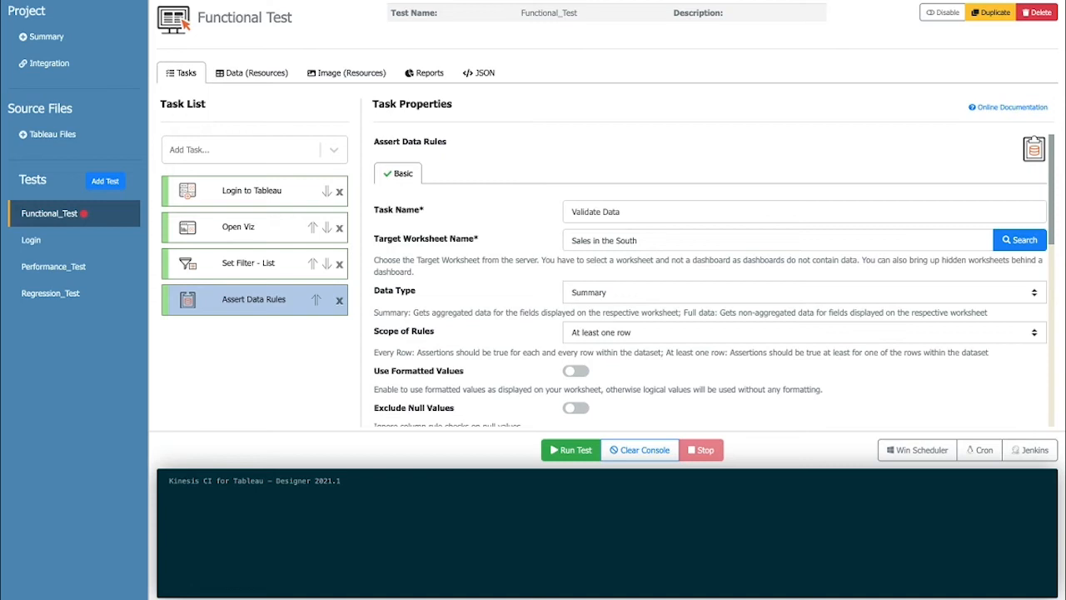
pyautogui.moveTo(871, 357)
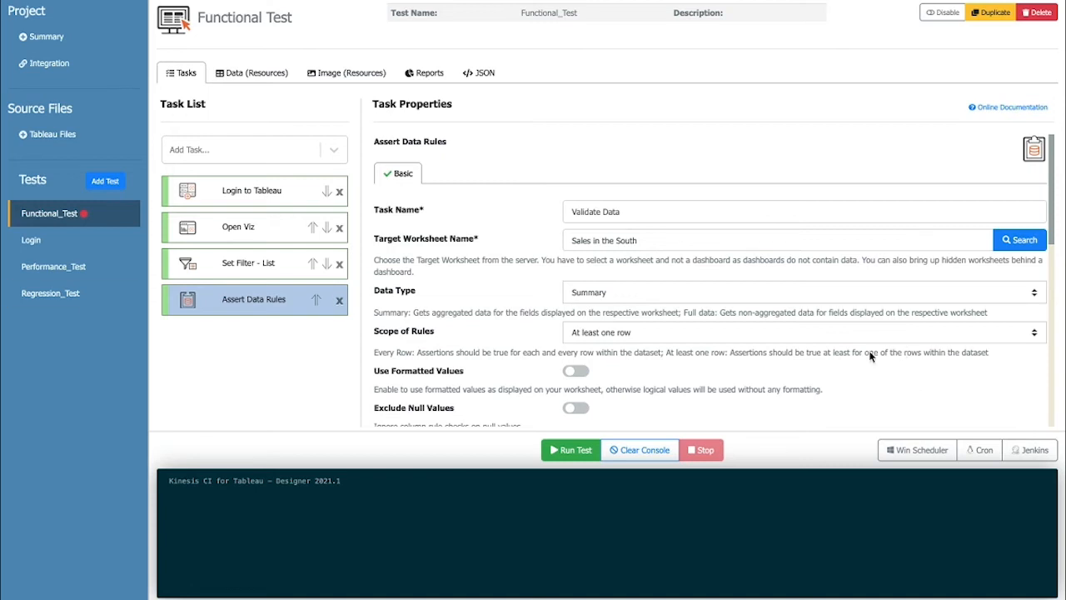
pyautogui.moveTo(835, 386)
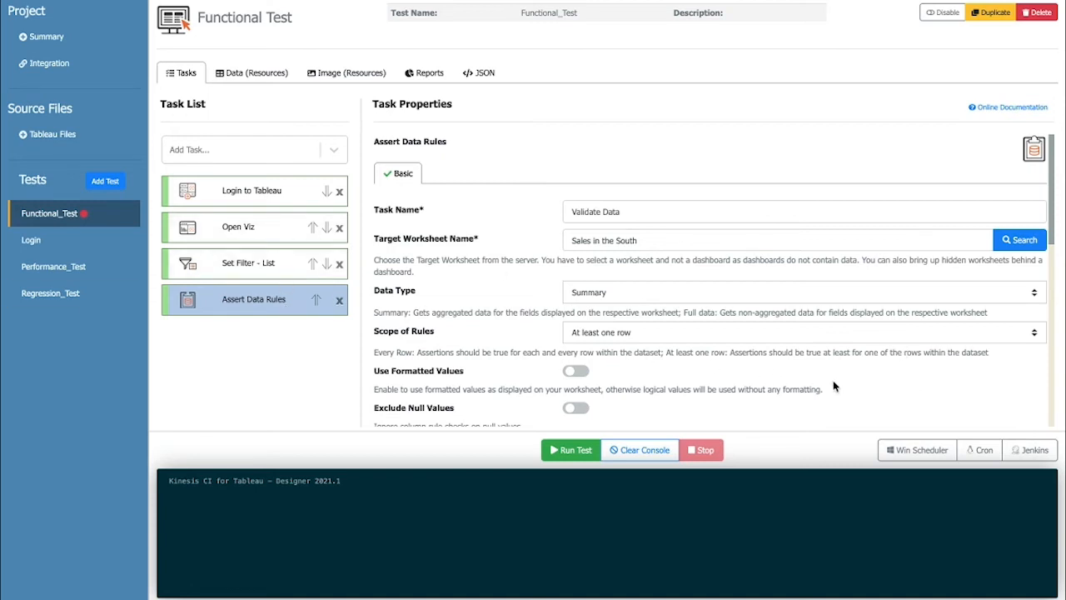
# - Review Validate Data's Category, year and Region rules and profit formula, then run Functional_Test
pyautogui.scroll(-3)
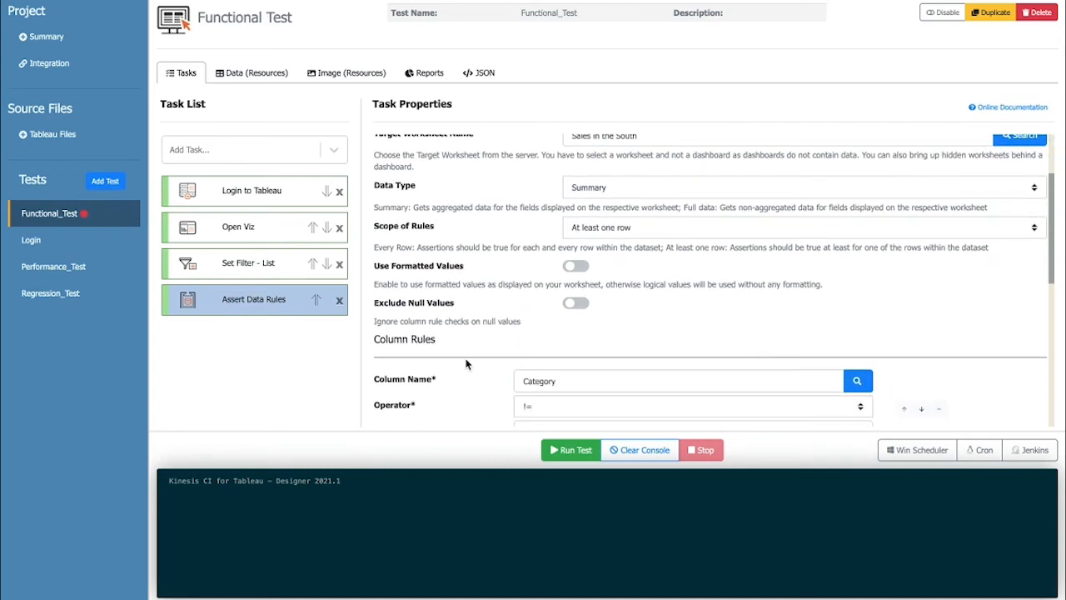
pyautogui.scroll(-3)
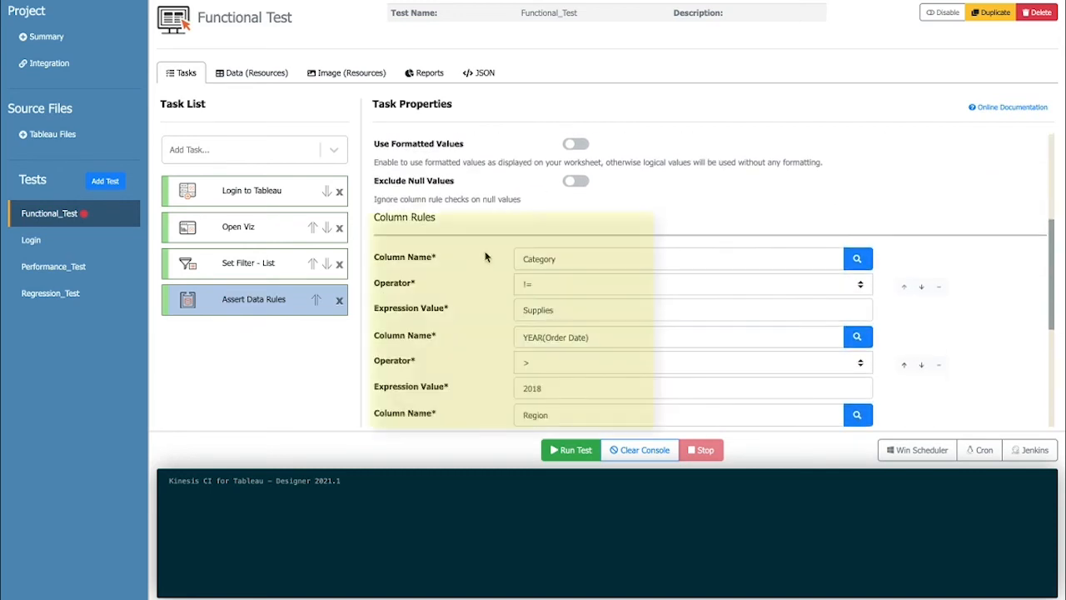
pyautogui.scroll(-3)
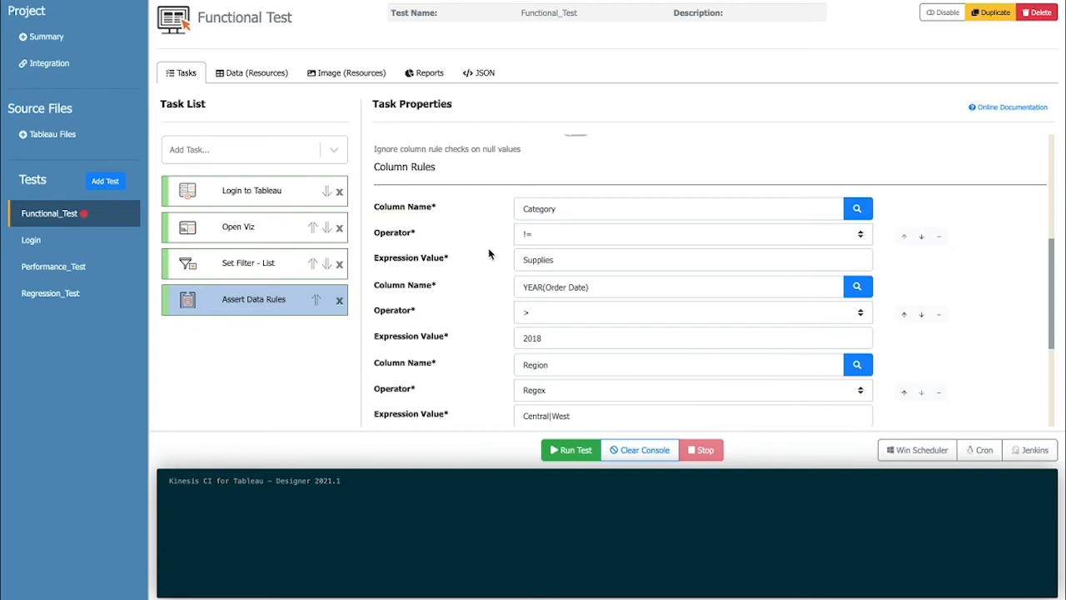
pyautogui.scroll(-3)
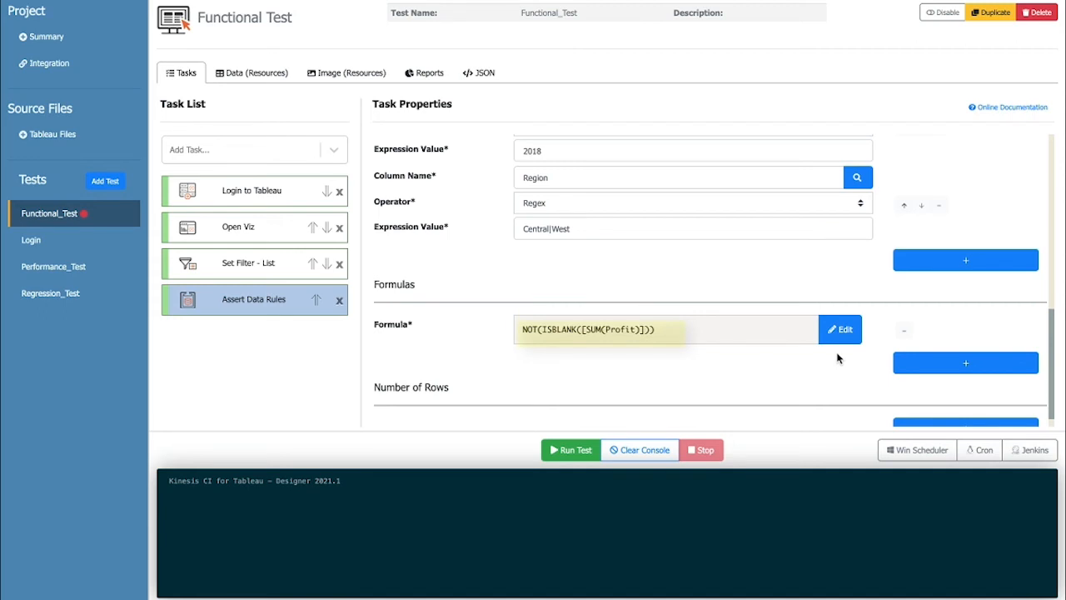
pyautogui.click(571, 448)
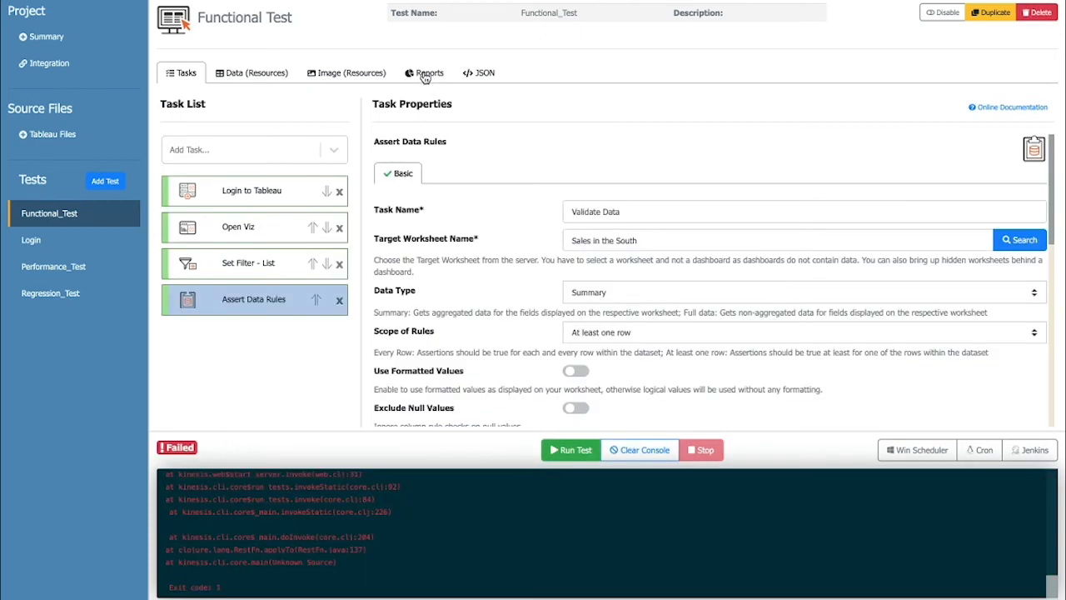
# - Open the Reports tab to view the failed Functional_Test Test Run Report
pyautogui.click(424, 73)
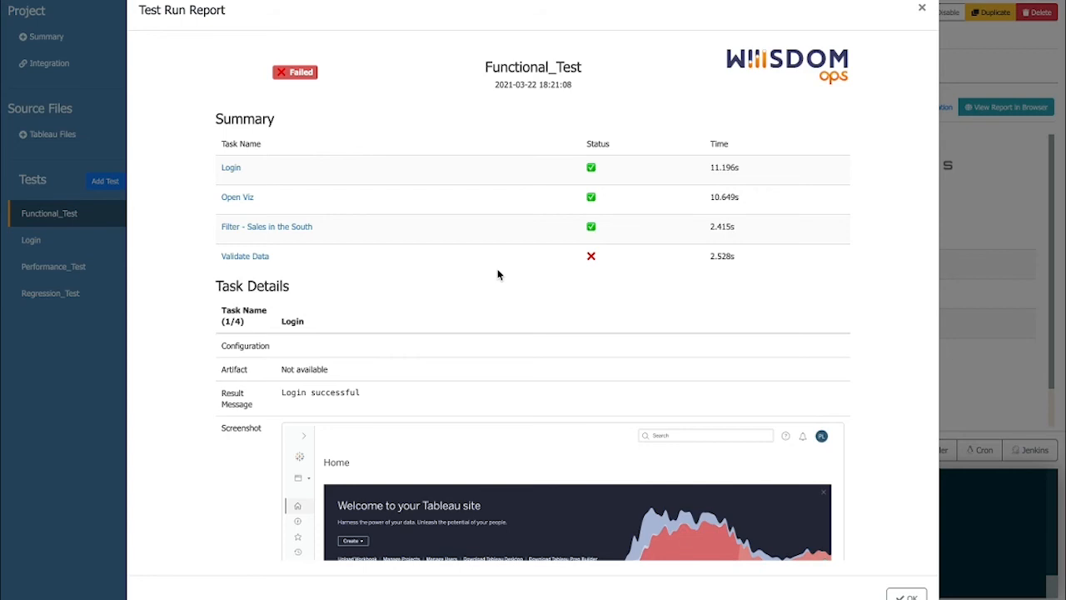
pyautogui.scroll(-3)
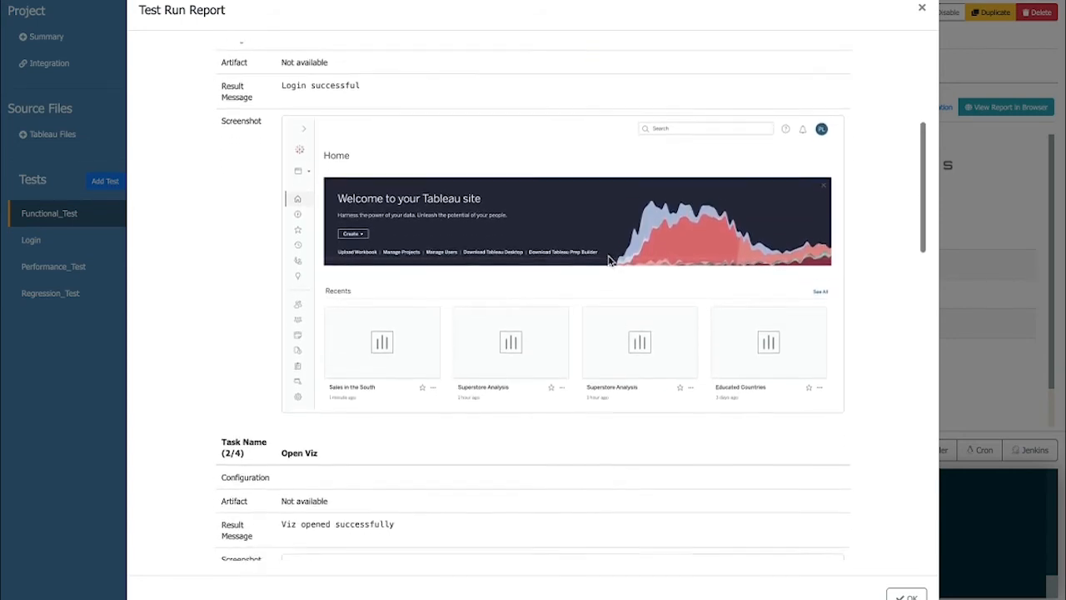
pyautogui.scroll(-3)
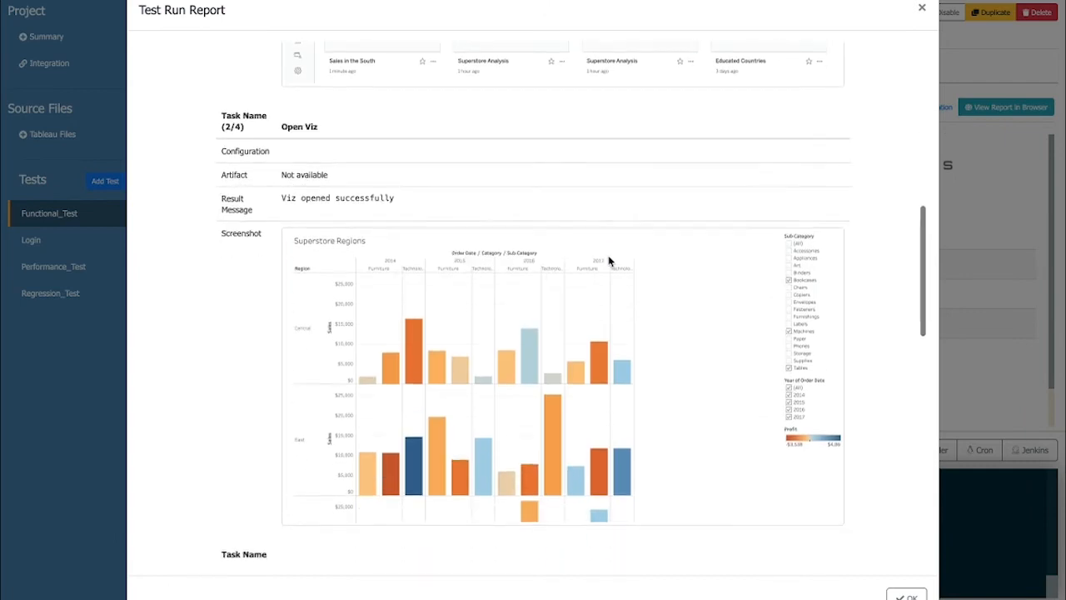
pyautogui.scroll(-3)
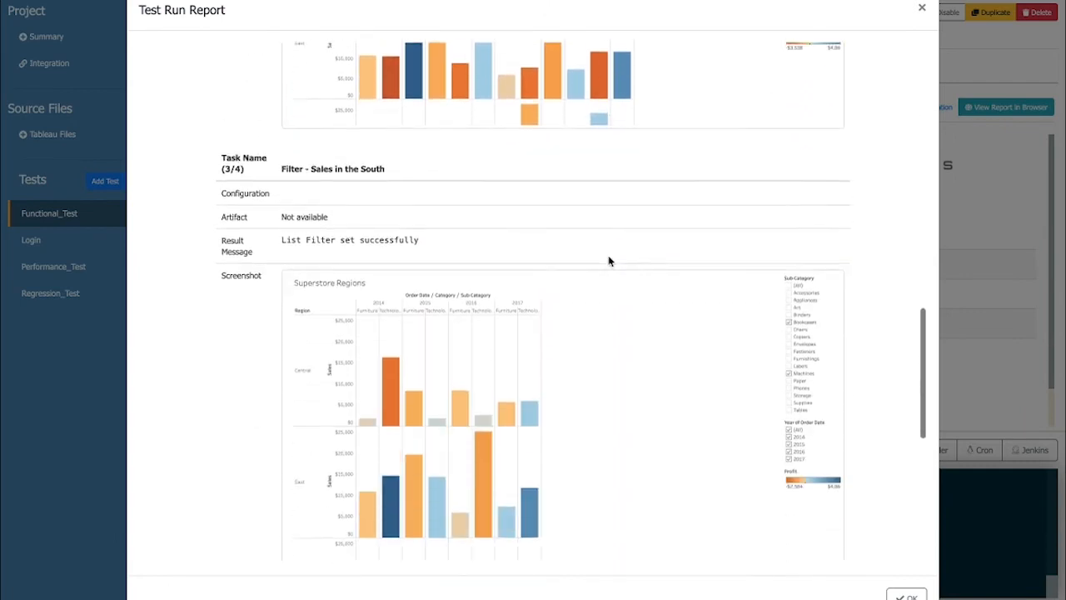
pyautogui.scroll(-3)
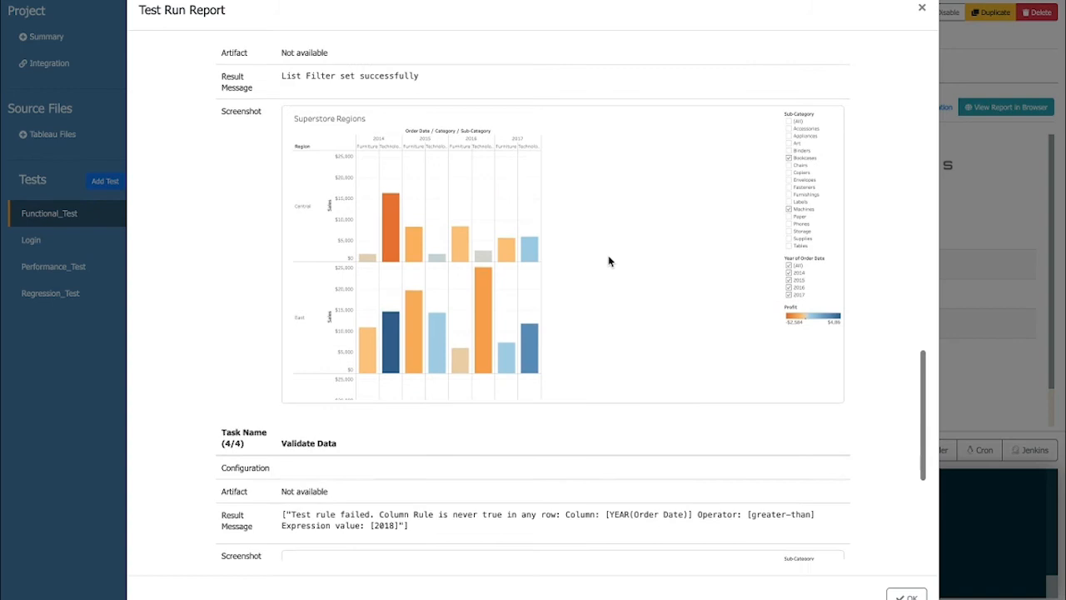
pyautogui.scroll(-3)
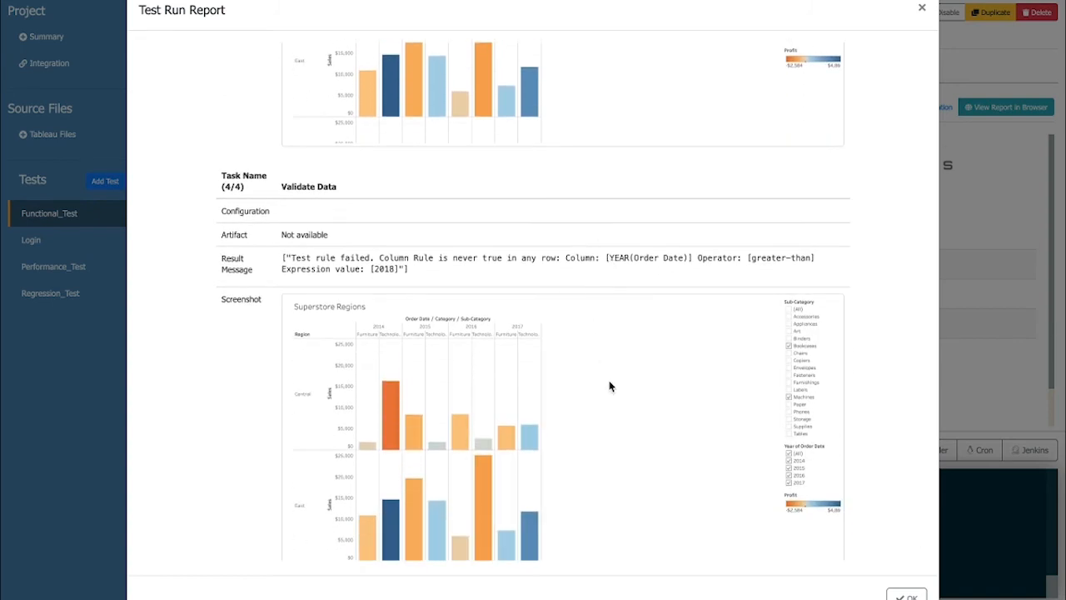
pyautogui.scroll(-3)
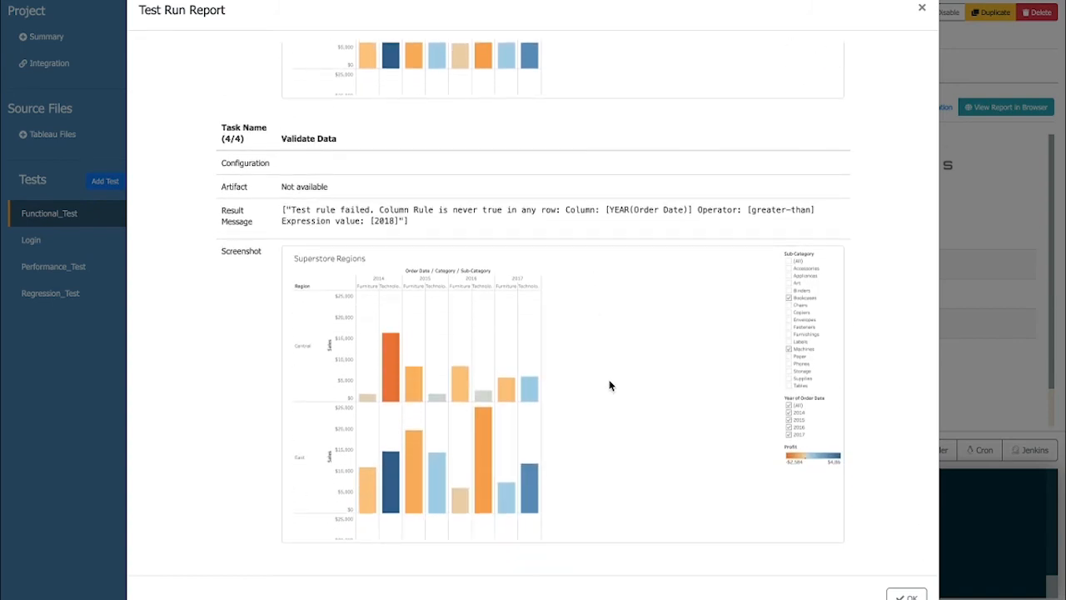